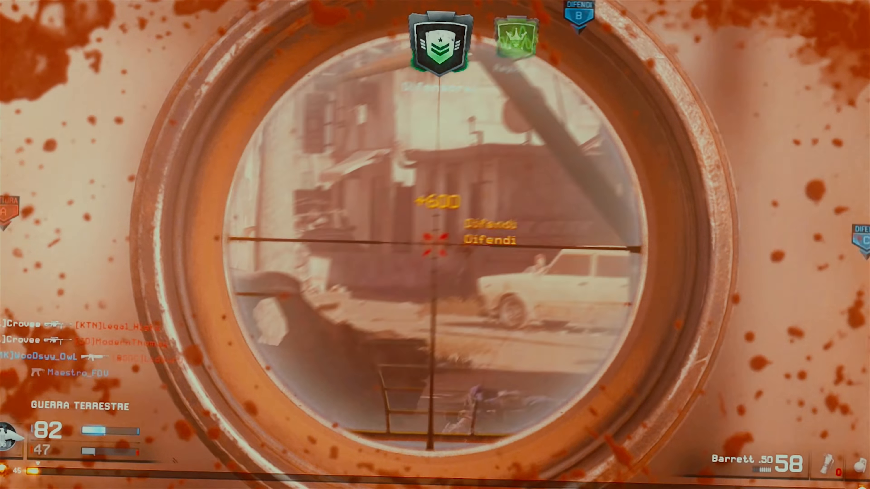
pyautogui.click(435, 244)
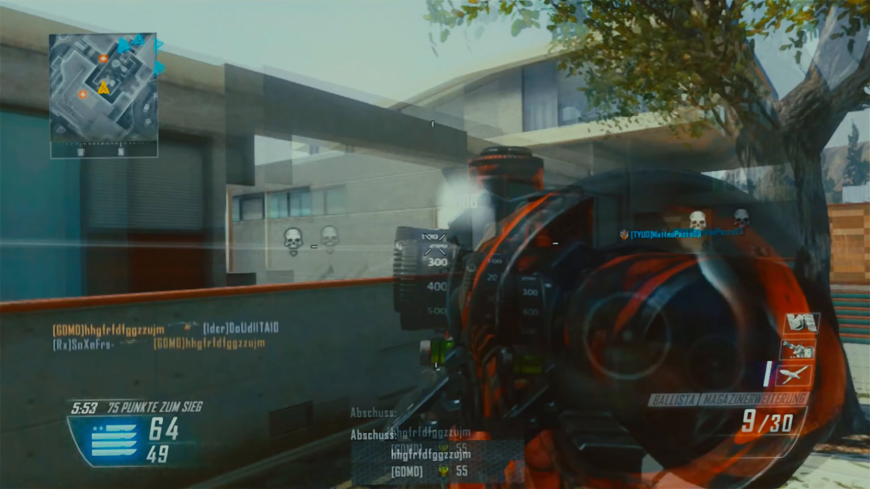
pyautogui.click(435, 244)
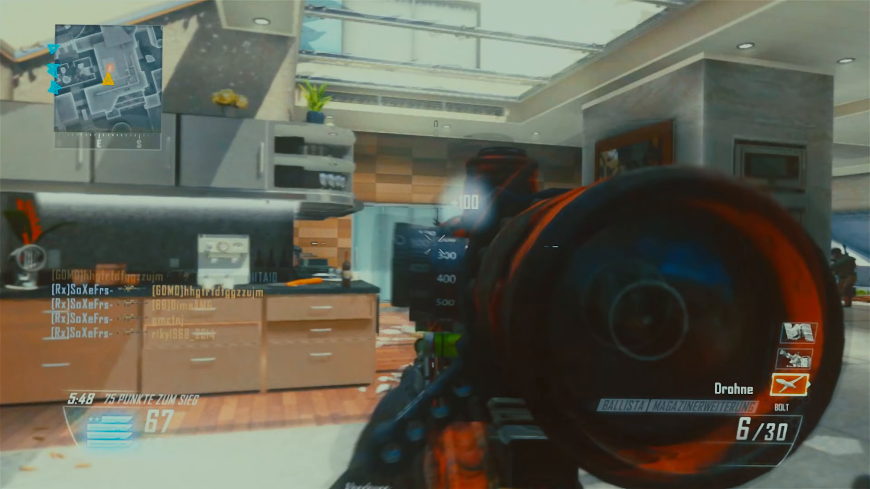
pyautogui.click(435, 244)
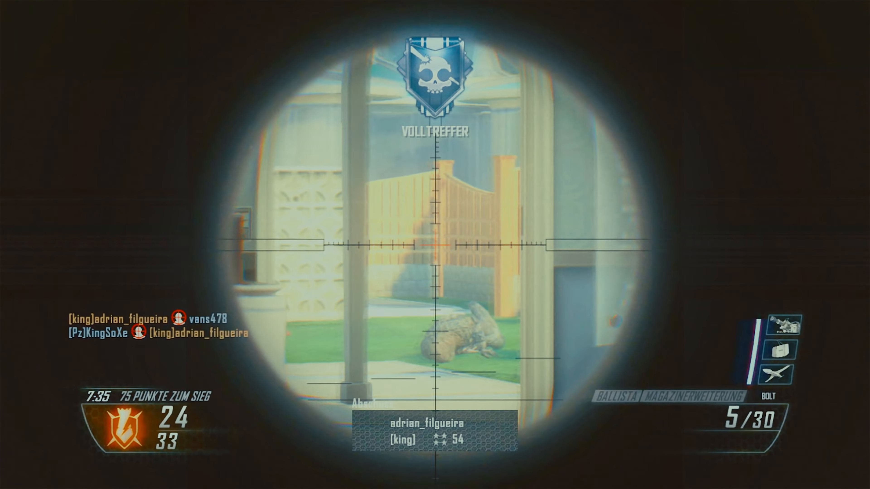
pyautogui.click(435, 245)
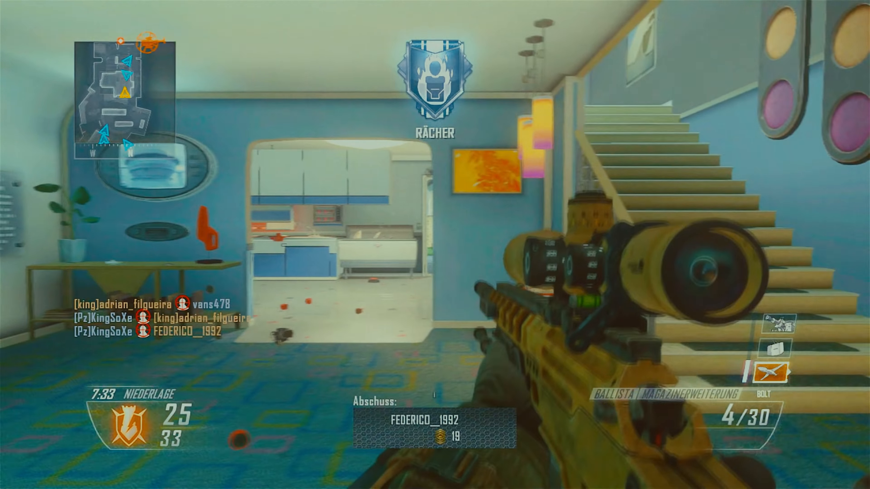